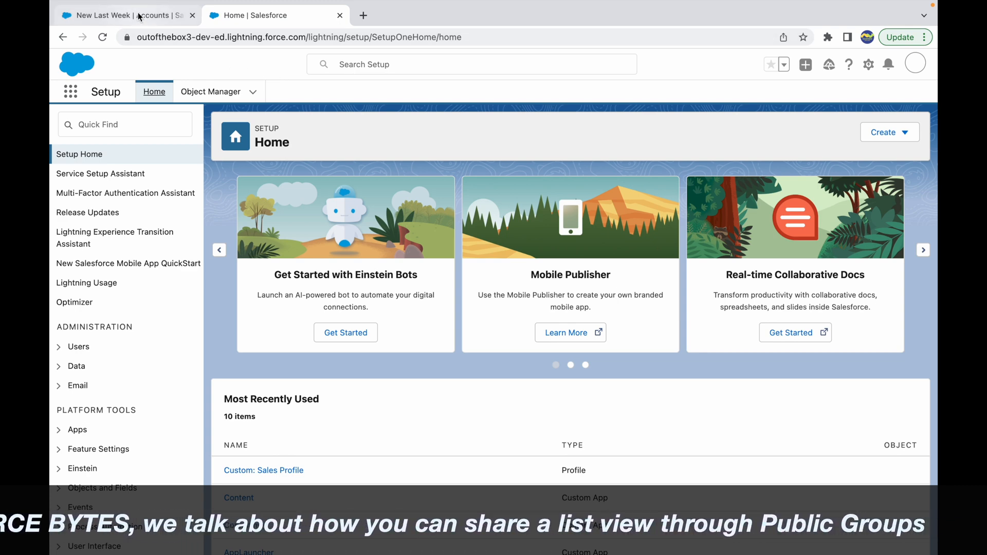
Find Public Groups in Setup via Quick Find 'groups' and open its page
click(113, 15)
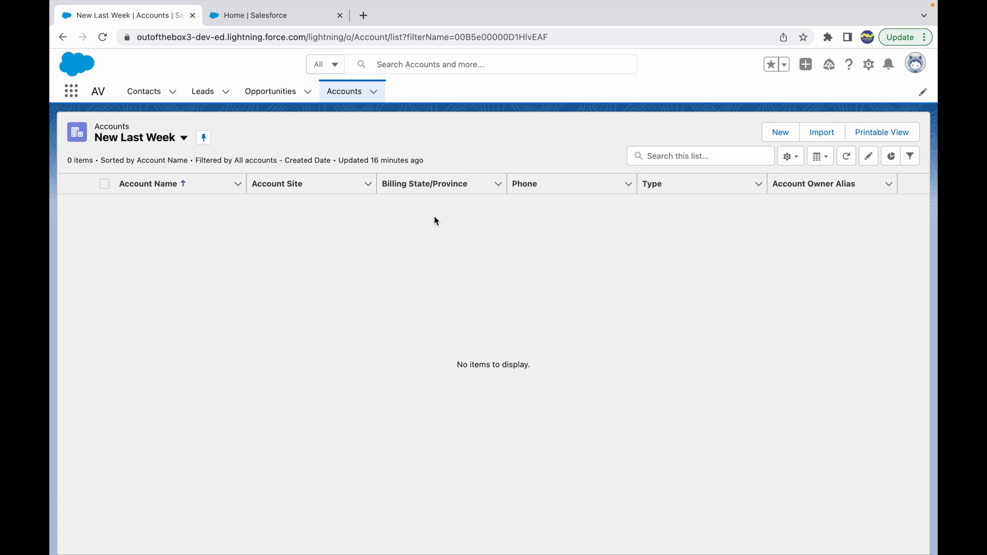
click(276, 15)
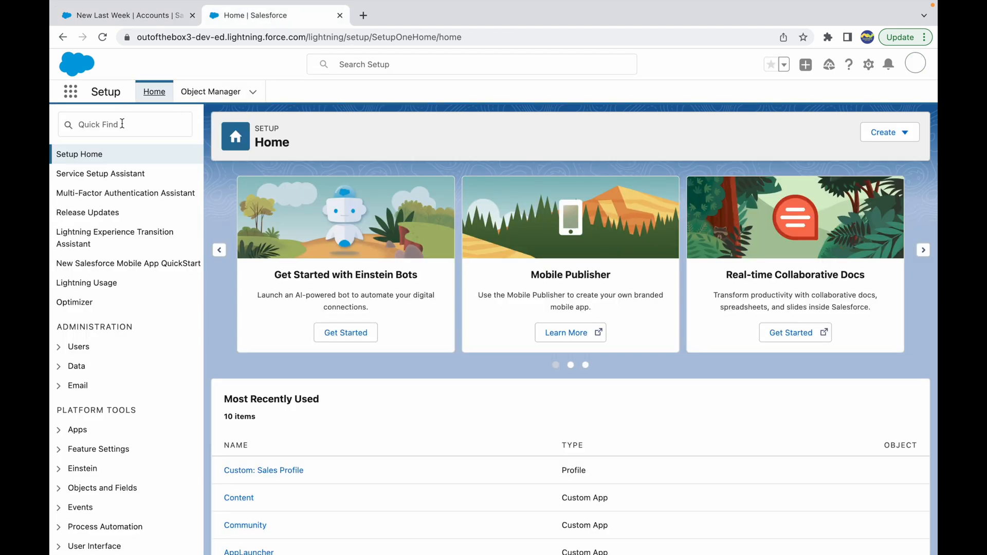
text(groups)
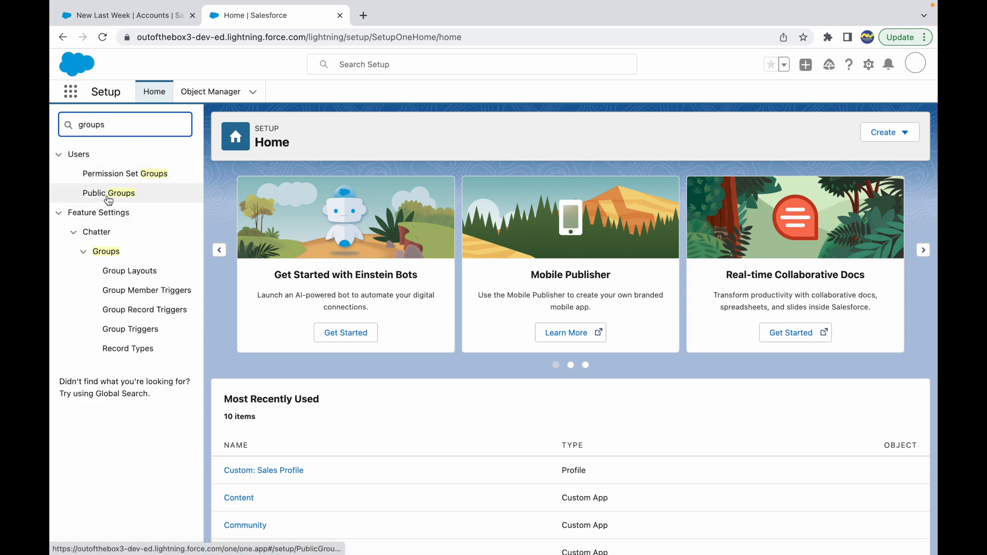
click(108, 192)
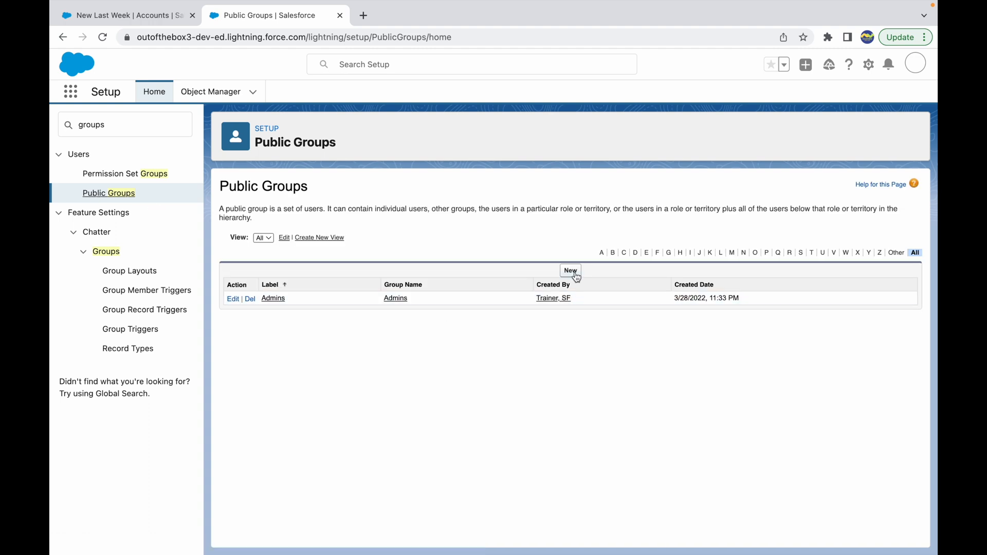
Start a blank new public group form, then return to the Accounts list
click(569, 270)
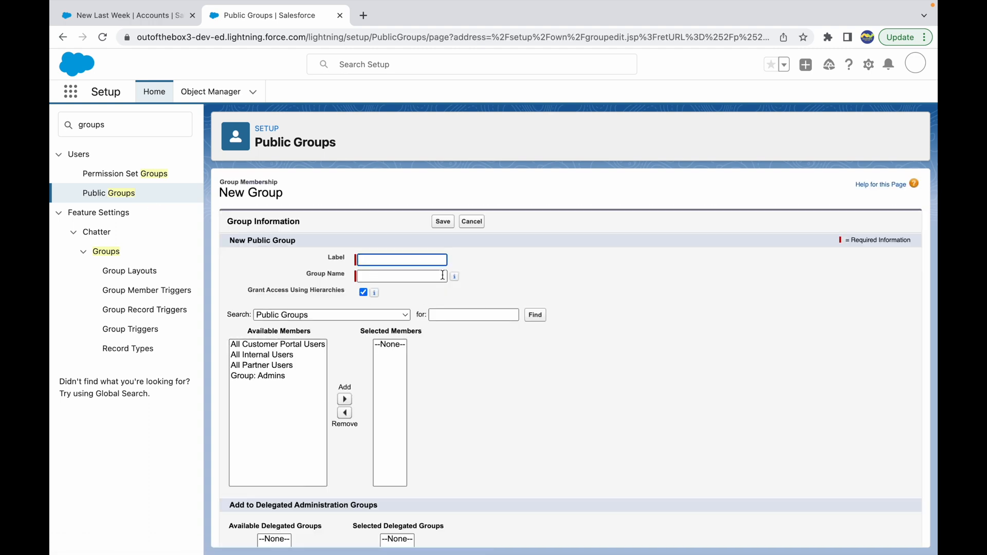
click(123, 15)
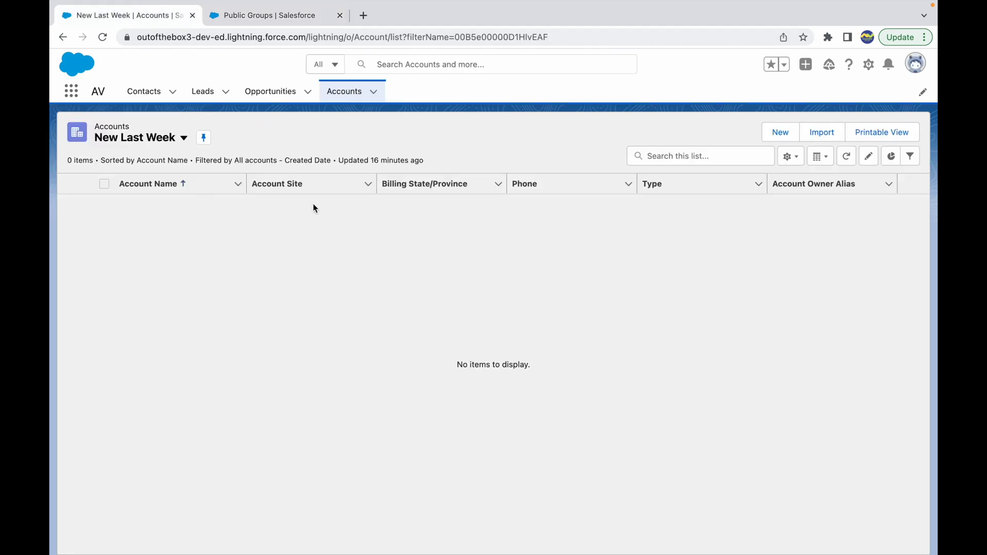
Create Leads list view 'Trainer List View for Leads' visible to all users and save it
click(202, 91)
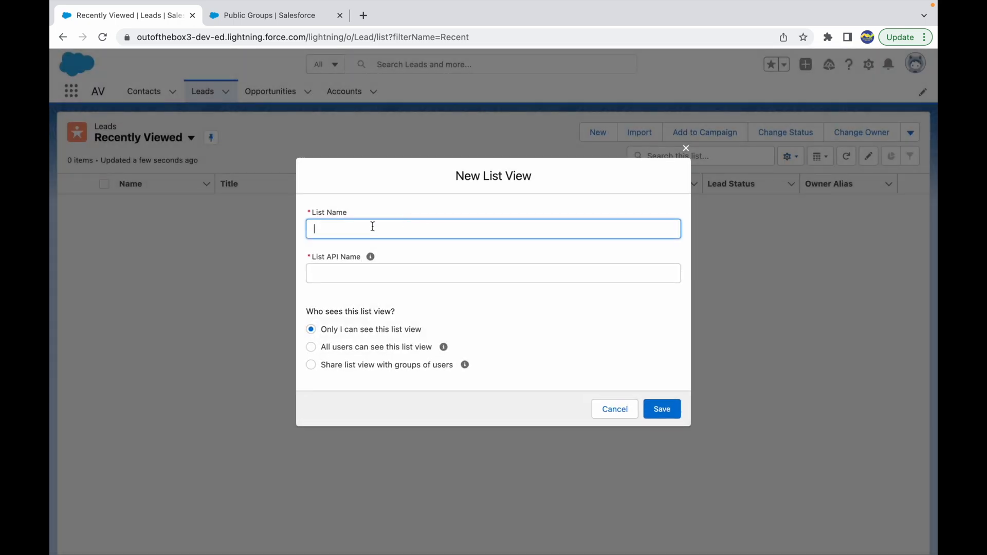
text(Trainer List View for Leads)
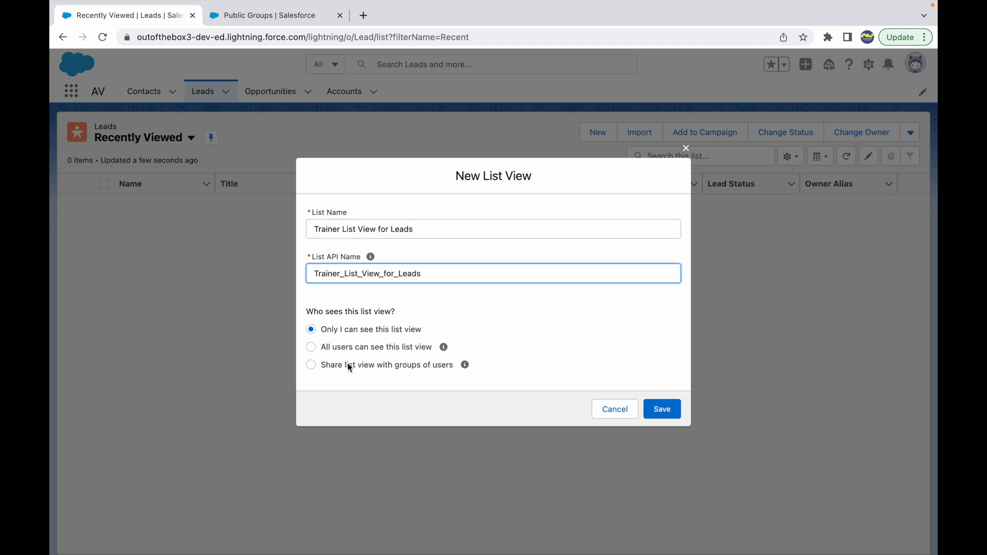
click(310, 364)
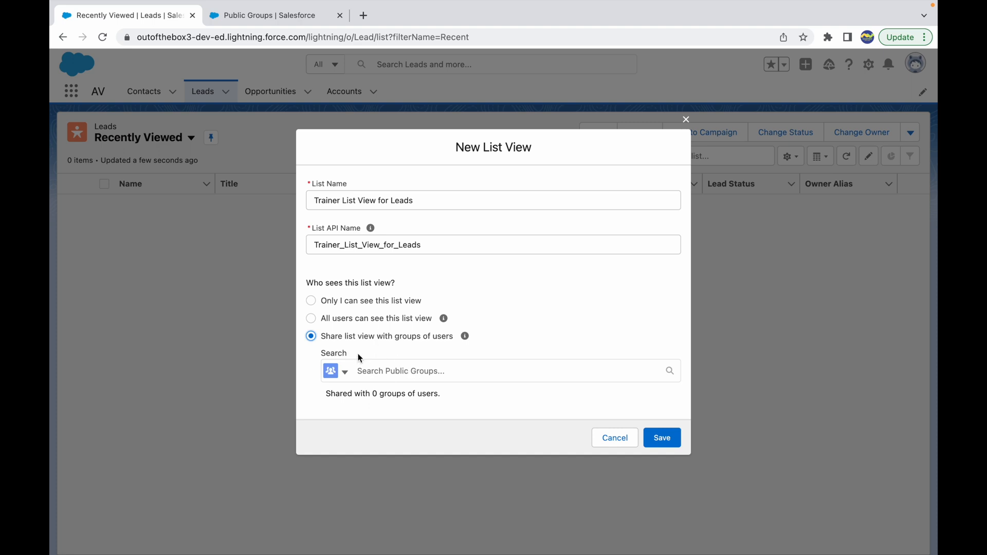
click(310, 347)
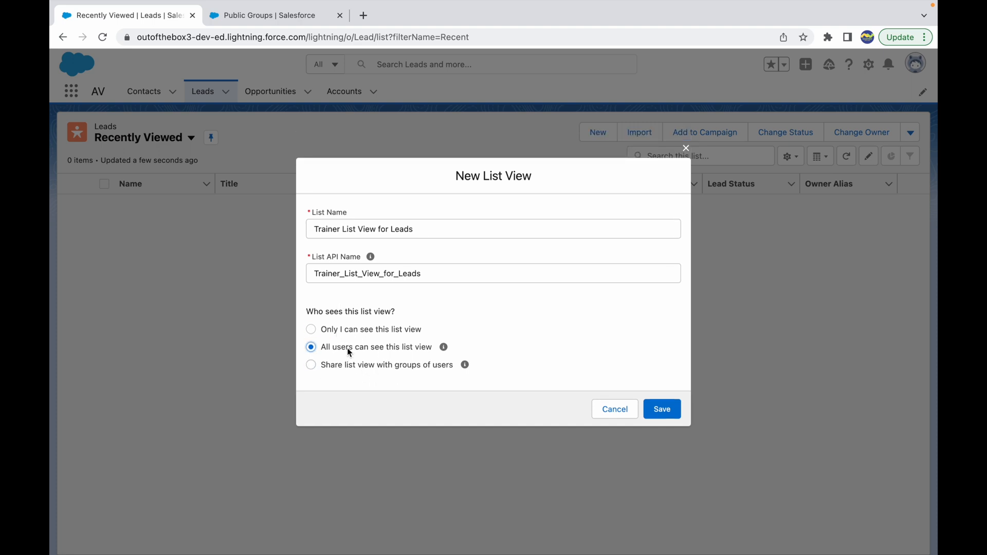
click(661, 409)
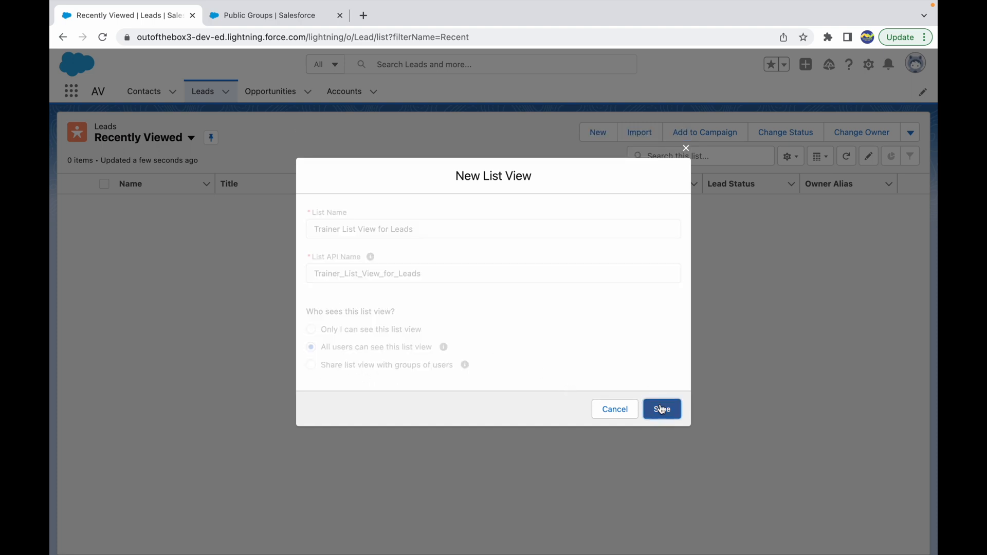
Set the view's owner filter to All leads and save the filters
click(661, 409)
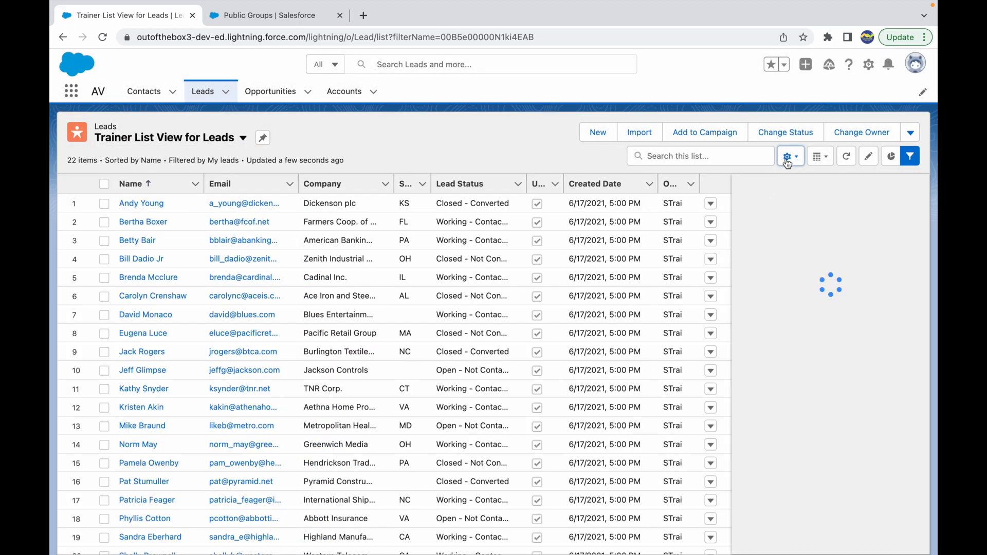
click(910, 156)
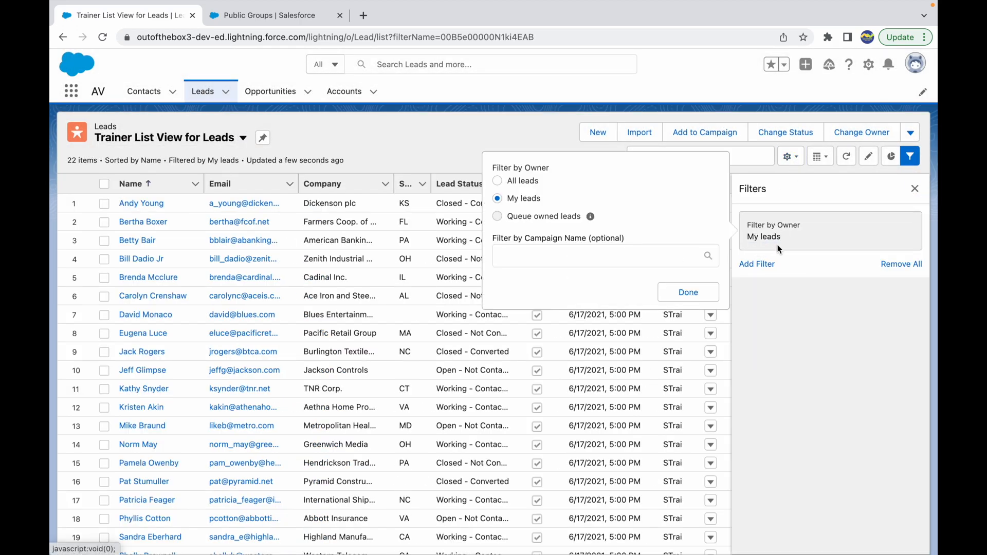
click(497, 181)
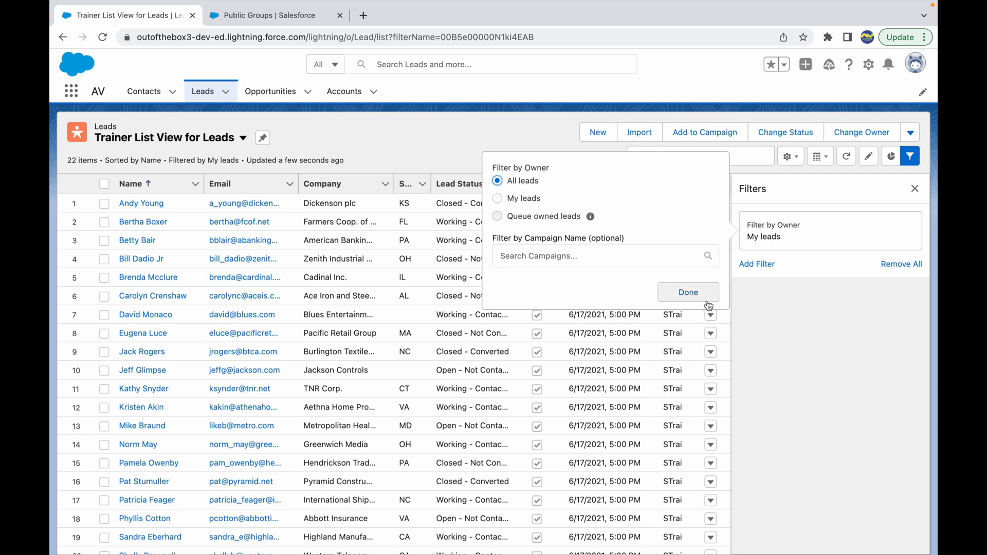
click(688, 292)
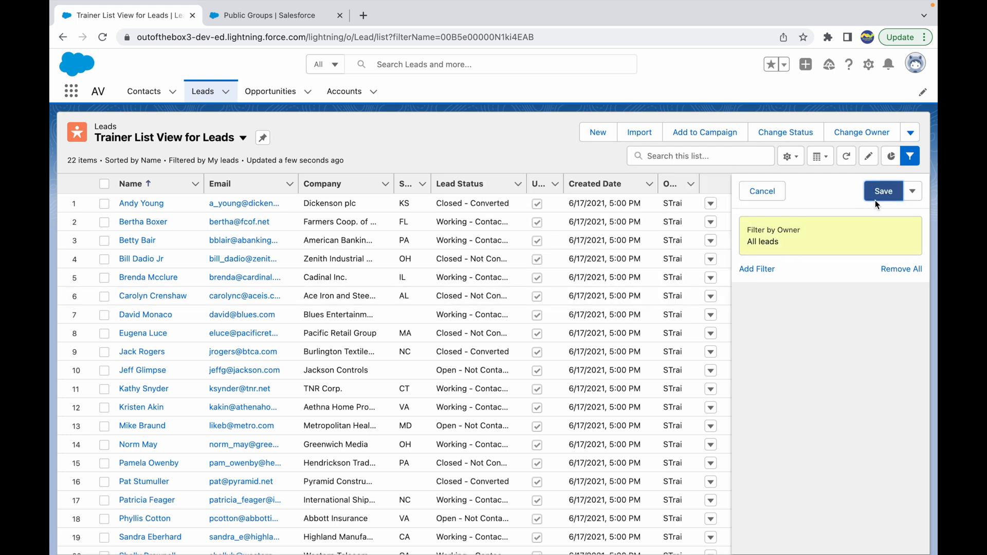
click(789, 156)
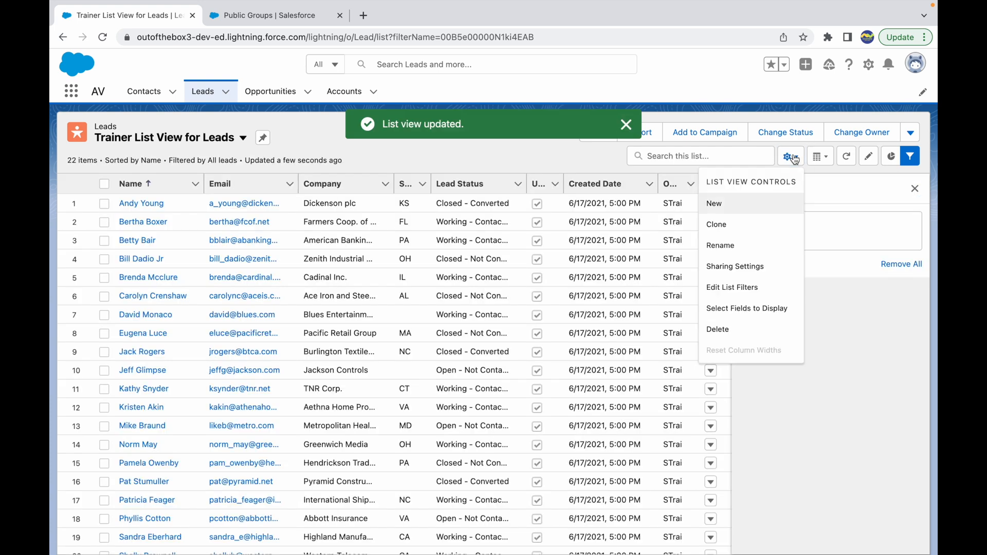
Remove extra columns so only Name, Email, Company and Lead Status display, and save
click(746, 307)
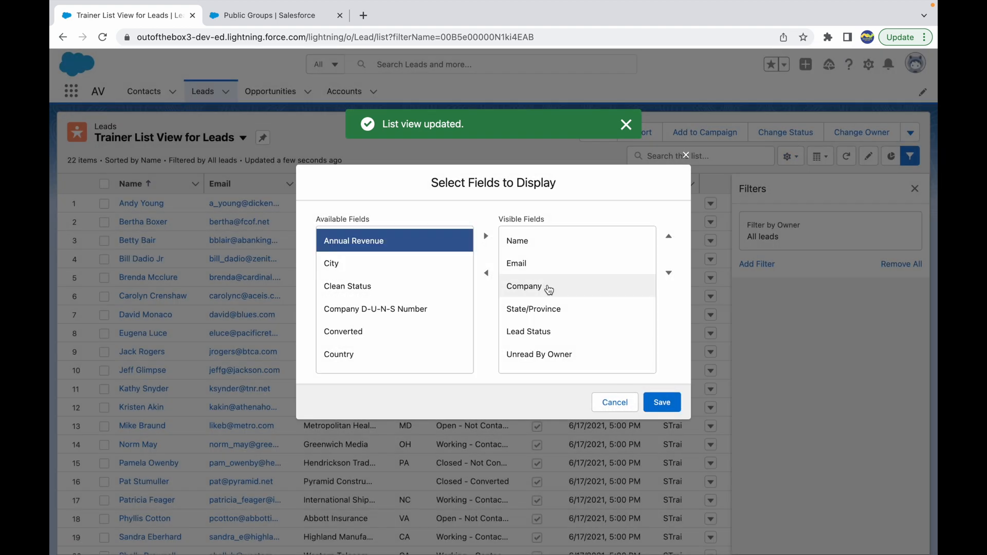
click(485, 273)
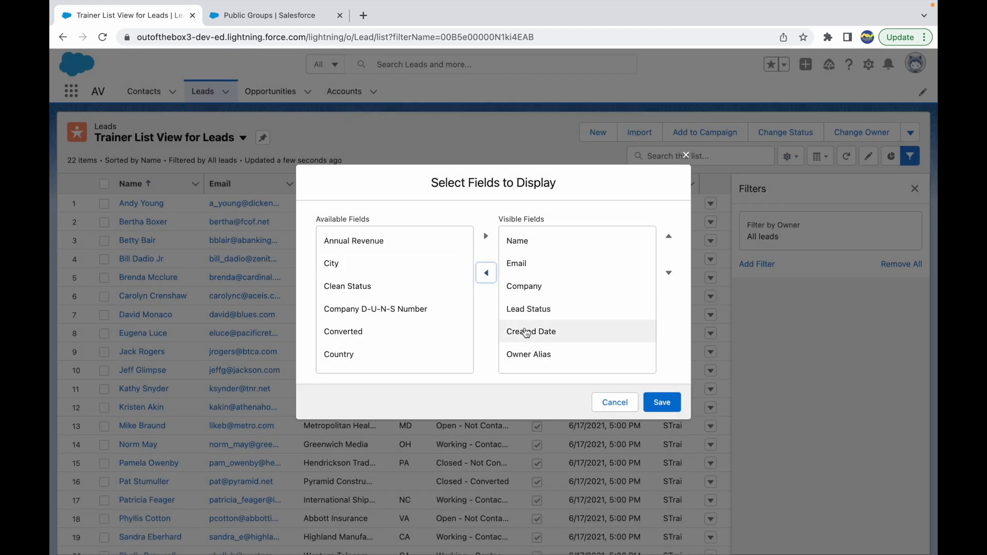
click(485, 273)
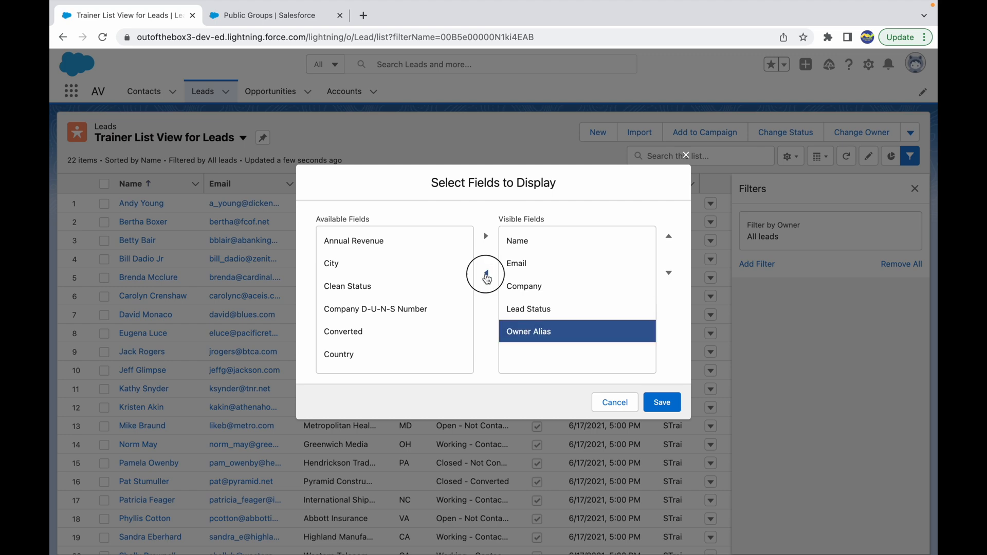
click(661, 402)
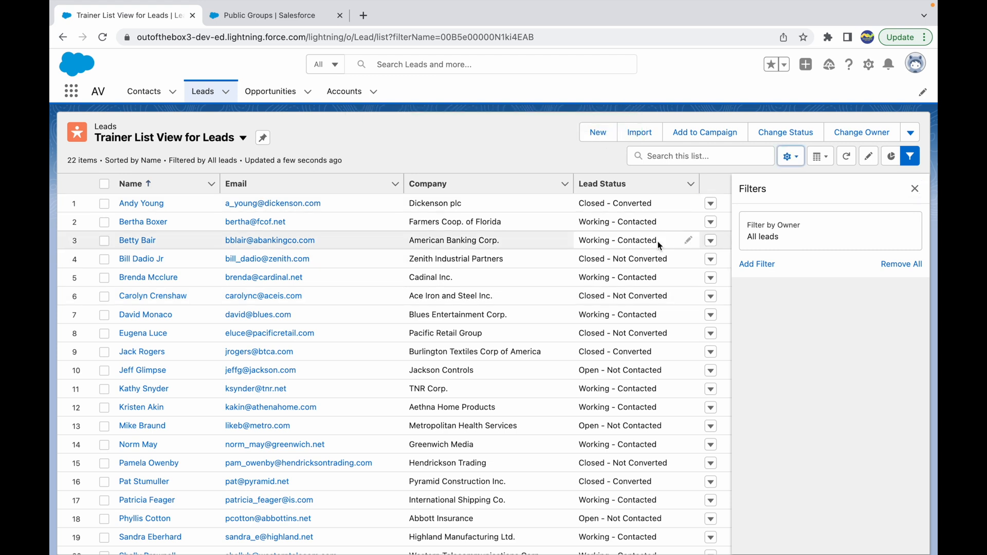
Add a Lead Status equals Working - Contacted filter and save it
click(617, 240)
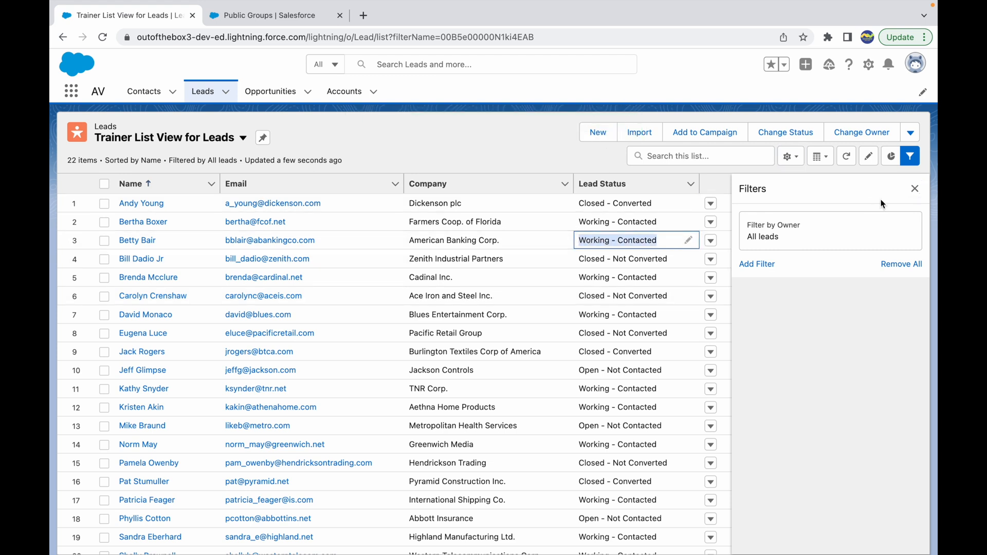
click(755, 264)
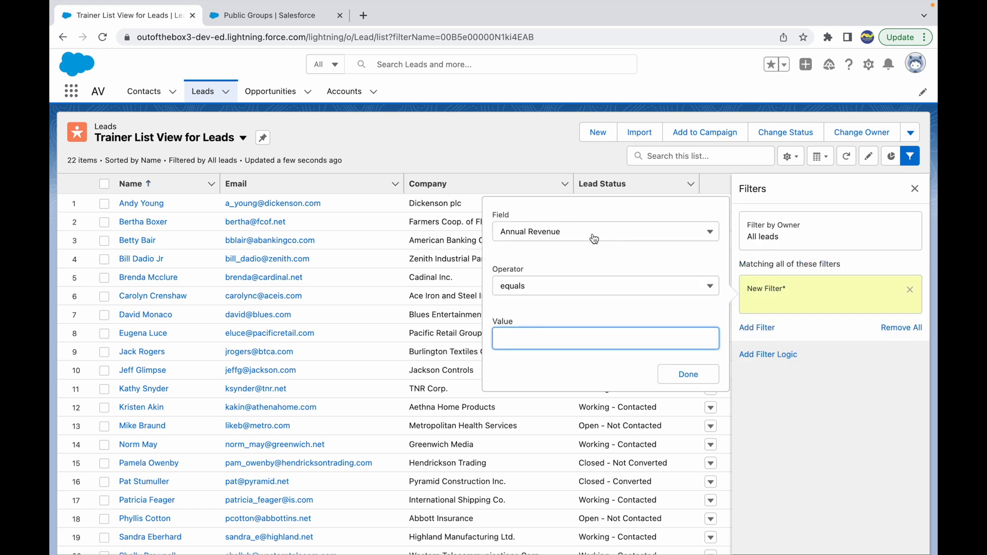
click(604, 231)
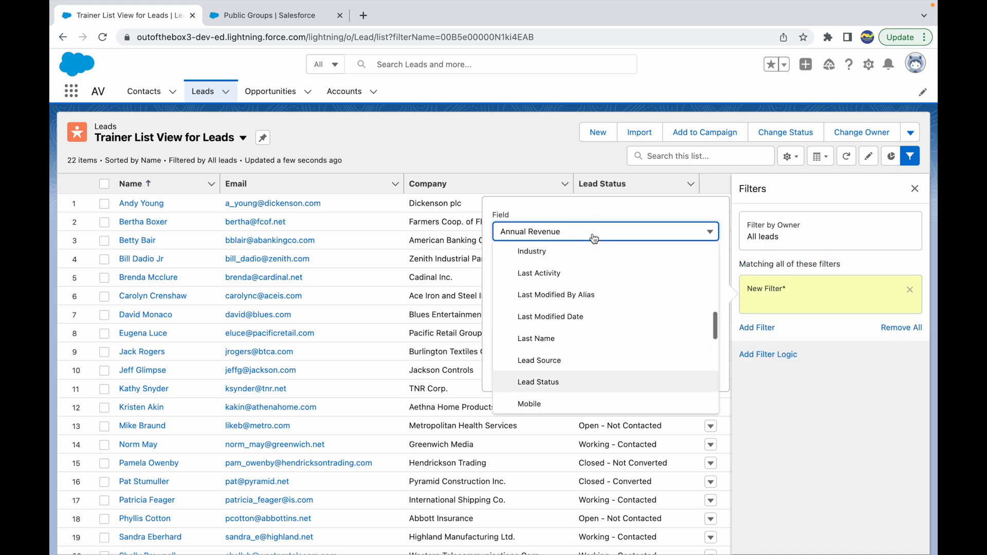
click(538, 381)
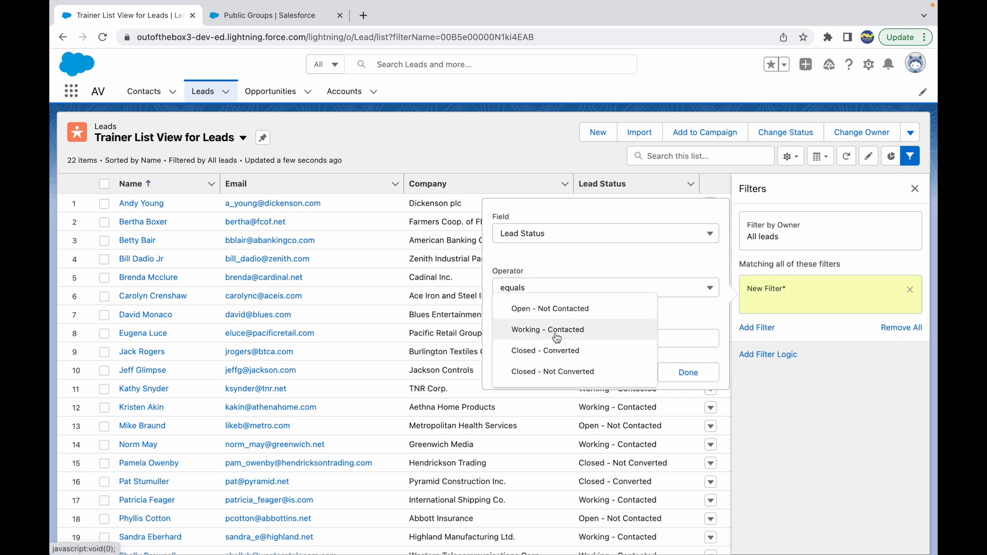
click(547, 329)
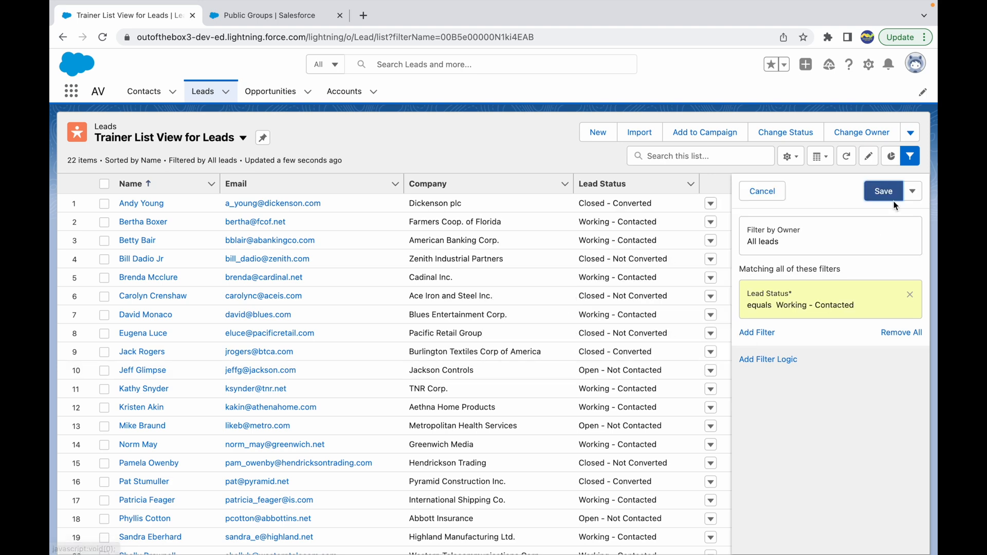
click(884, 191)
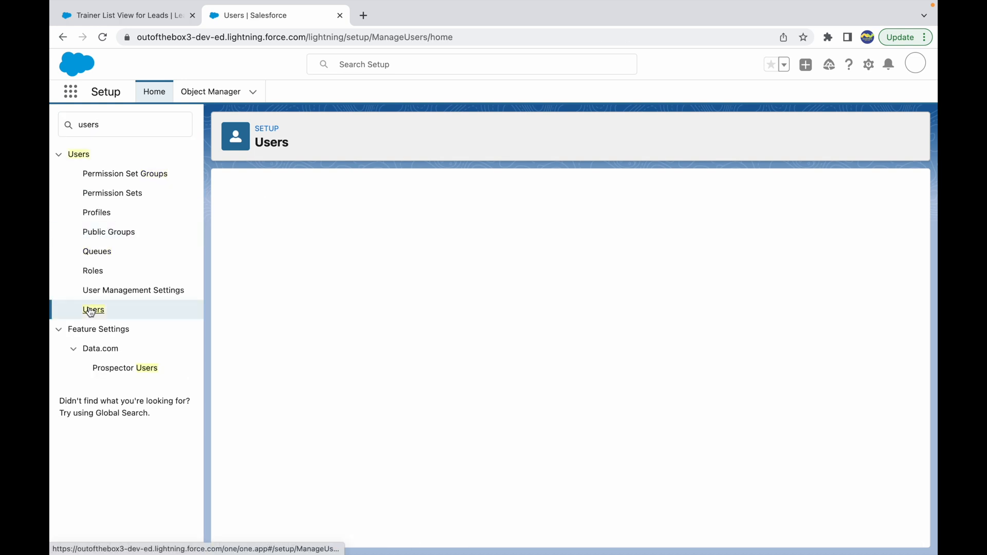
Open Setup's All Users list showing the seven users
click(94, 309)
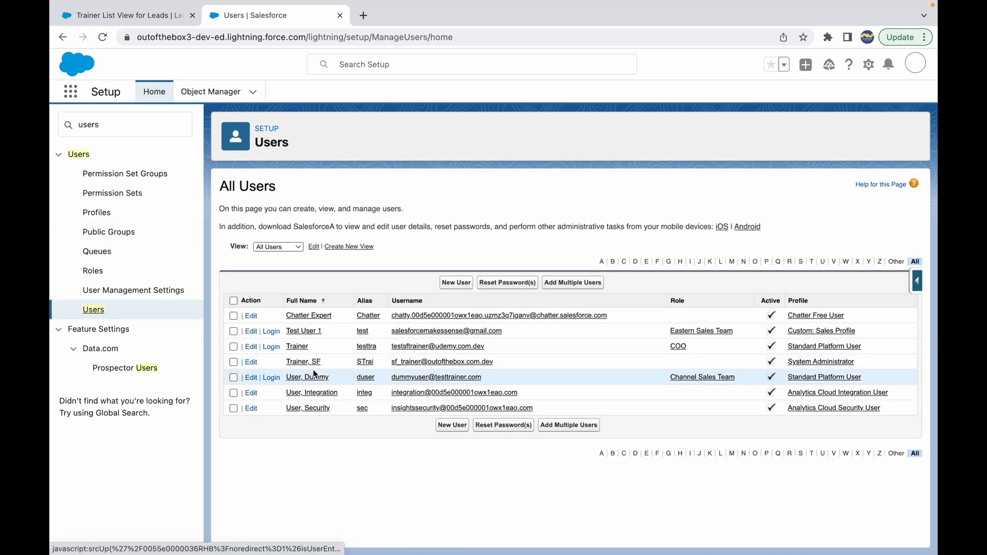
mouse_move(717, 361)
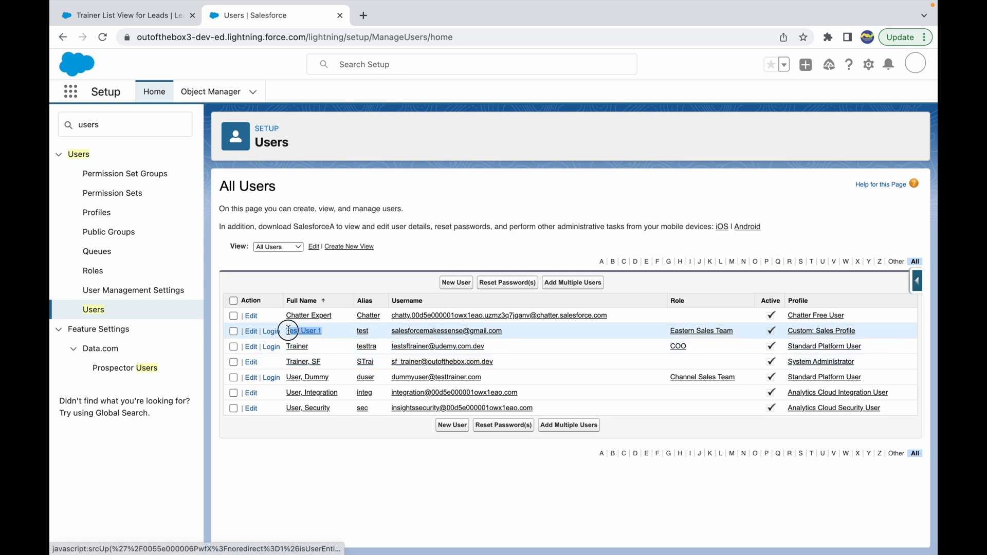
mouse_move(320, 352)
text(g)
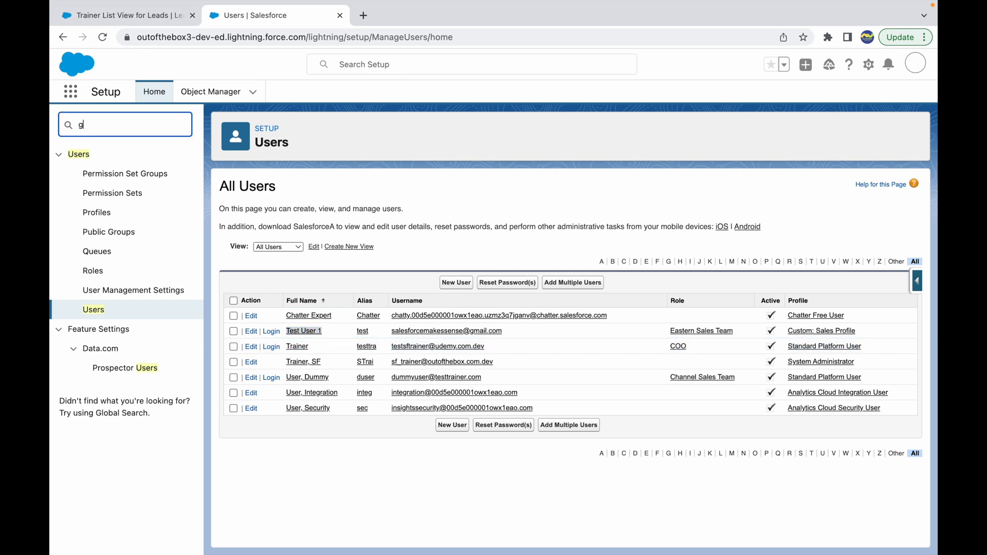
Start a new public group labelled 'Trainer Group'
click(108, 193)
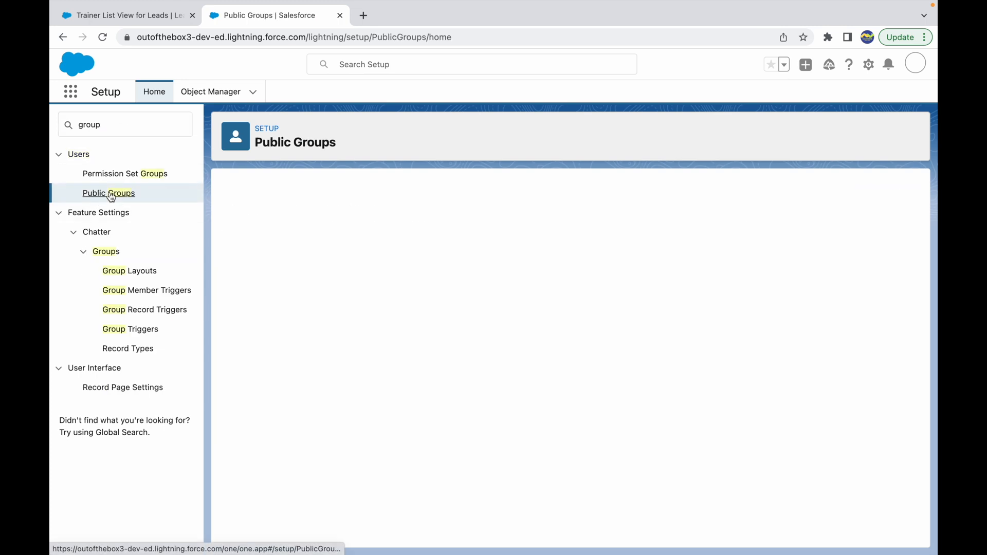
click(108, 193)
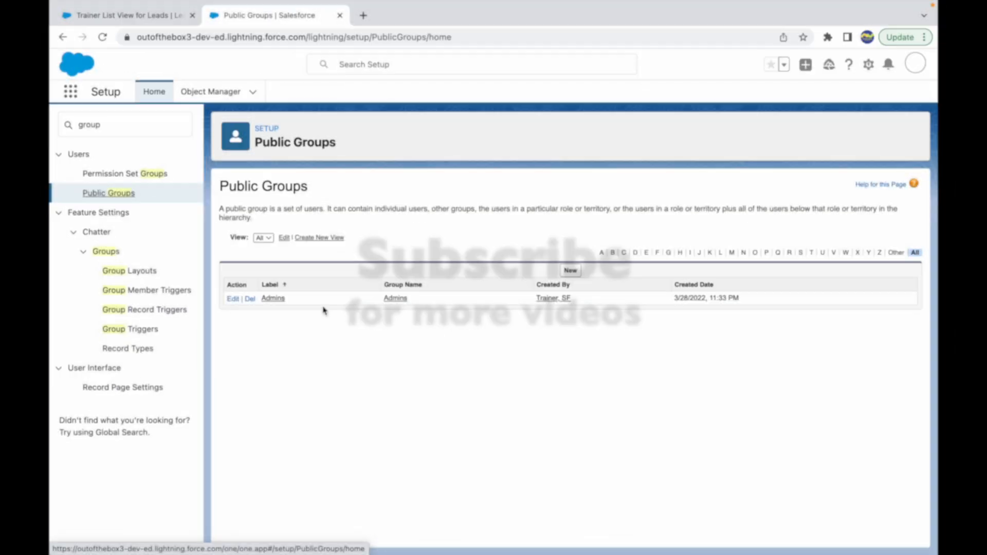
click(568, 269)
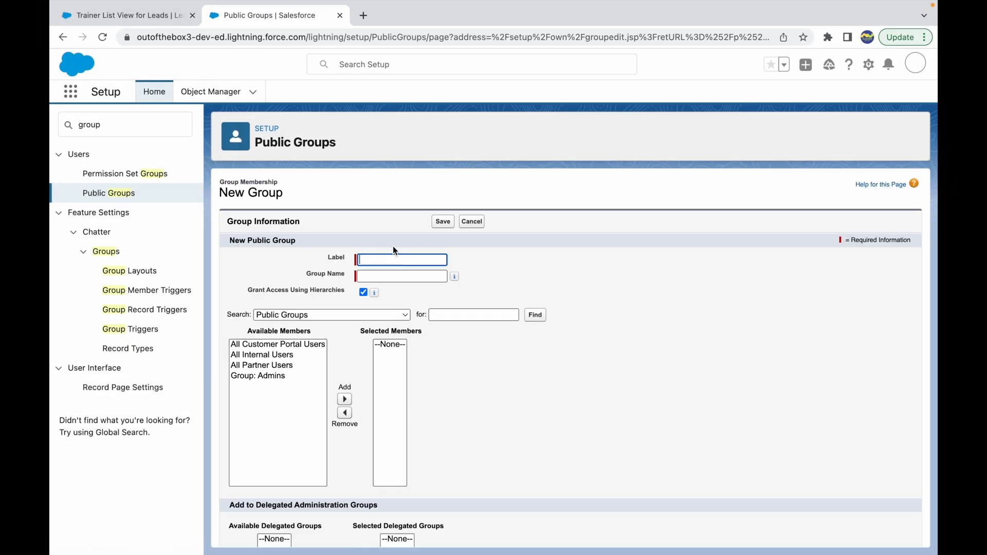
text(Trainer Group)
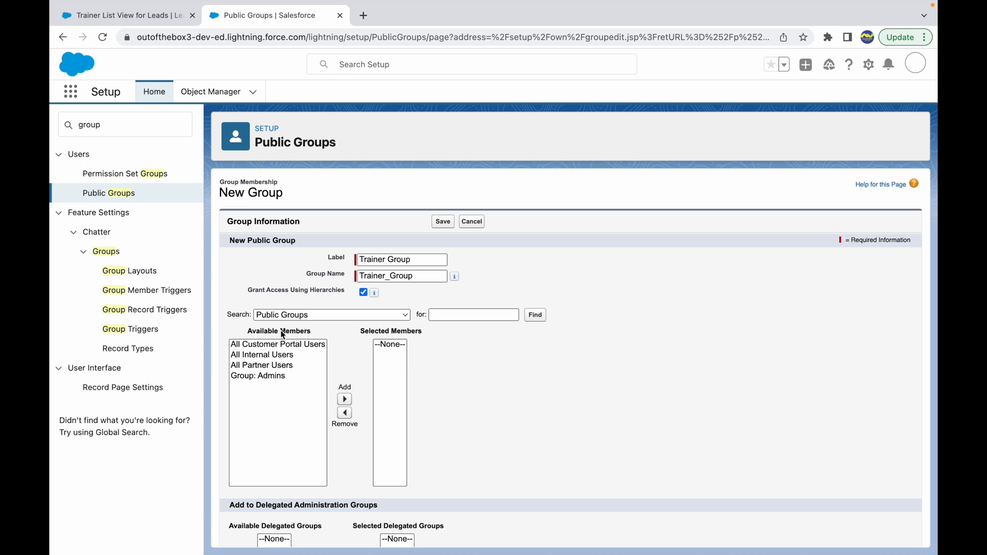
Add users Test User 1 and Trainer as members and save the group
click(332, 314)
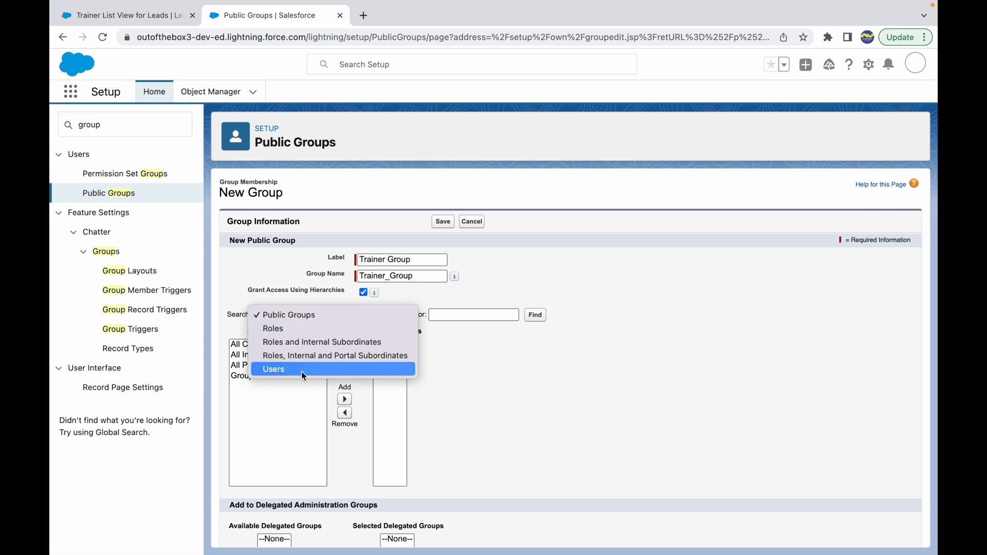
click(273, 369)
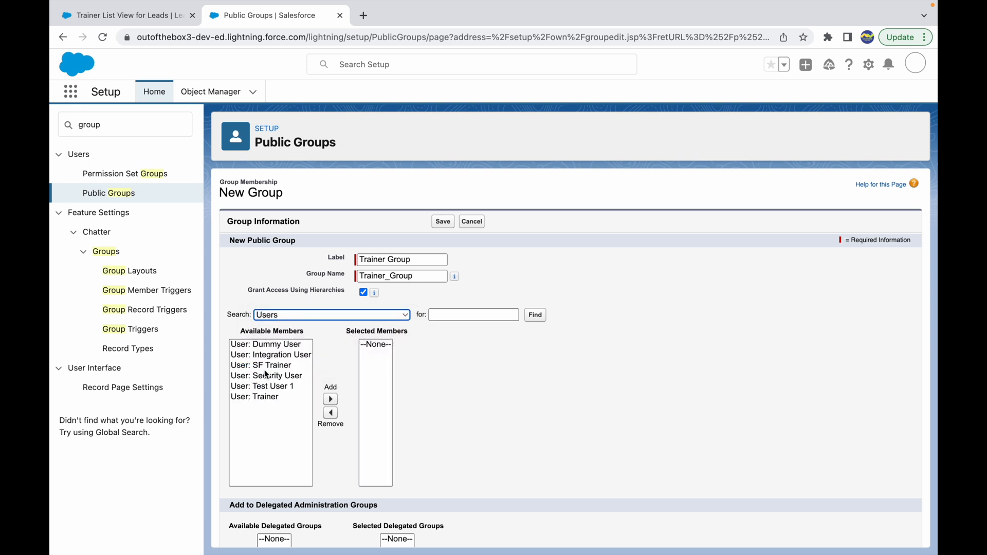
click(329, 399)
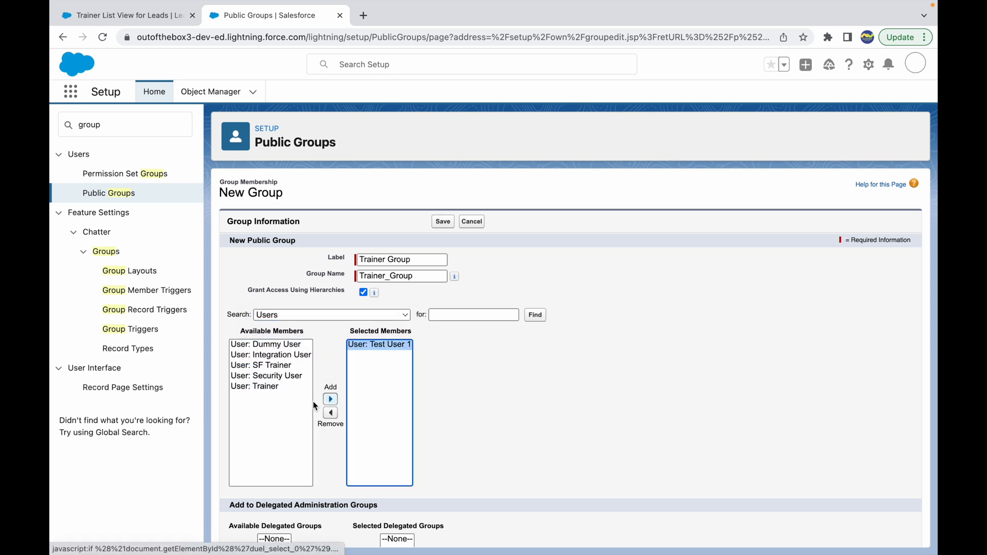
click(330, 399)
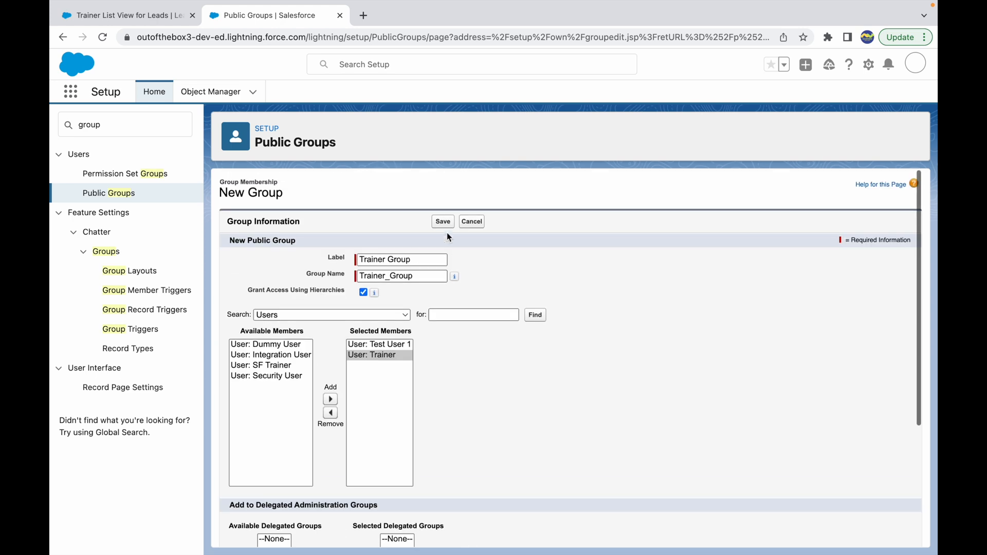
click(442, 221)
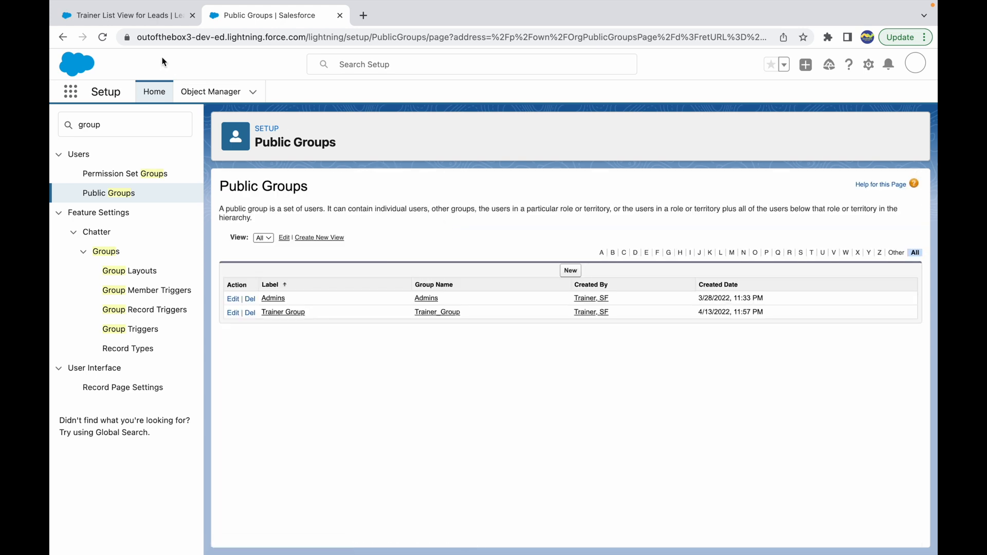
Return to Trainer List View for Leads and check Test User 1's session in the other browser
click(126, 15)
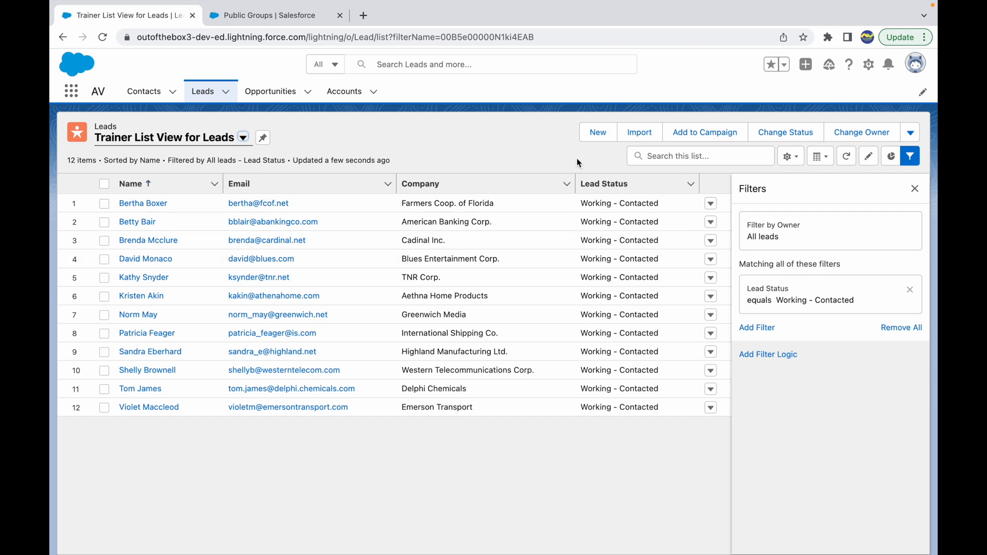
click(909, 156)
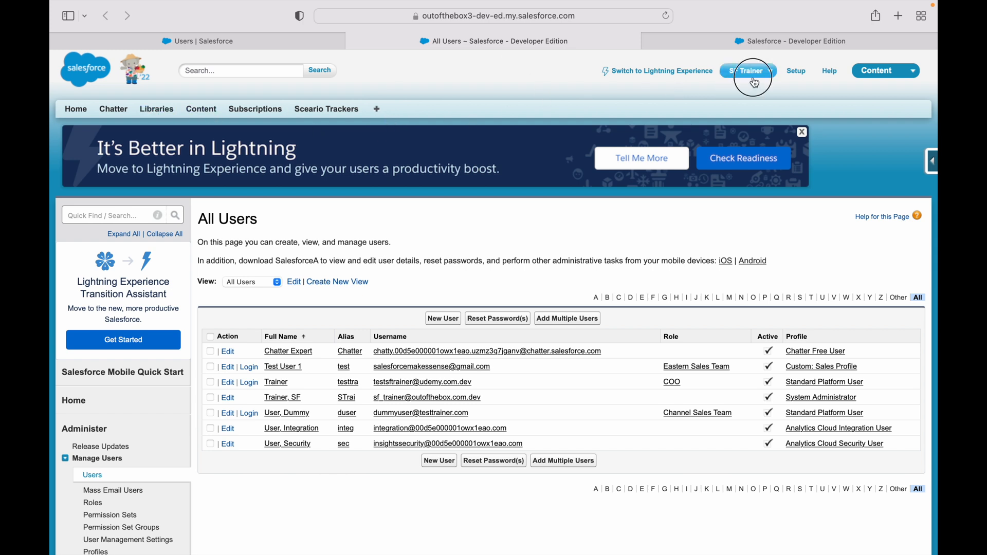
mouse_move(368, 108)
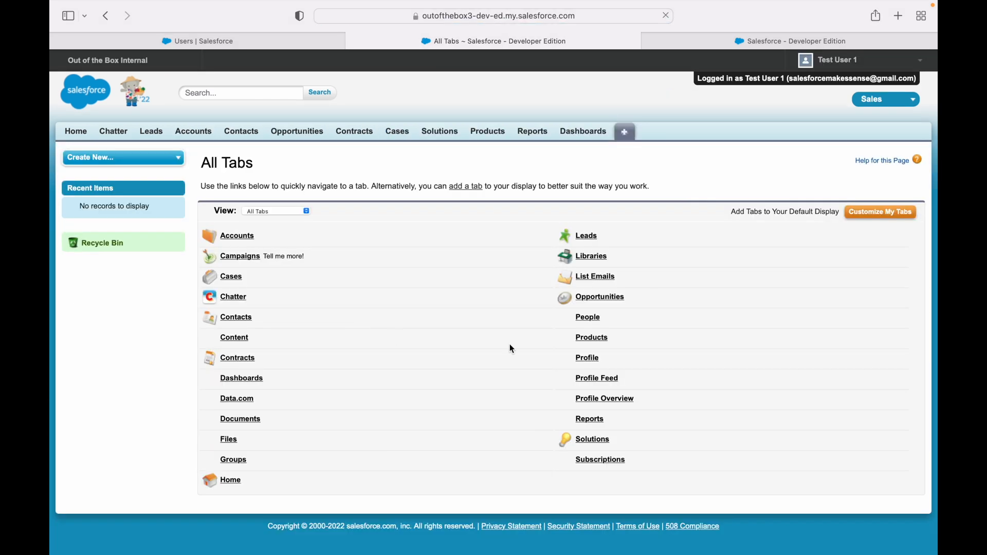
click(150, 130)
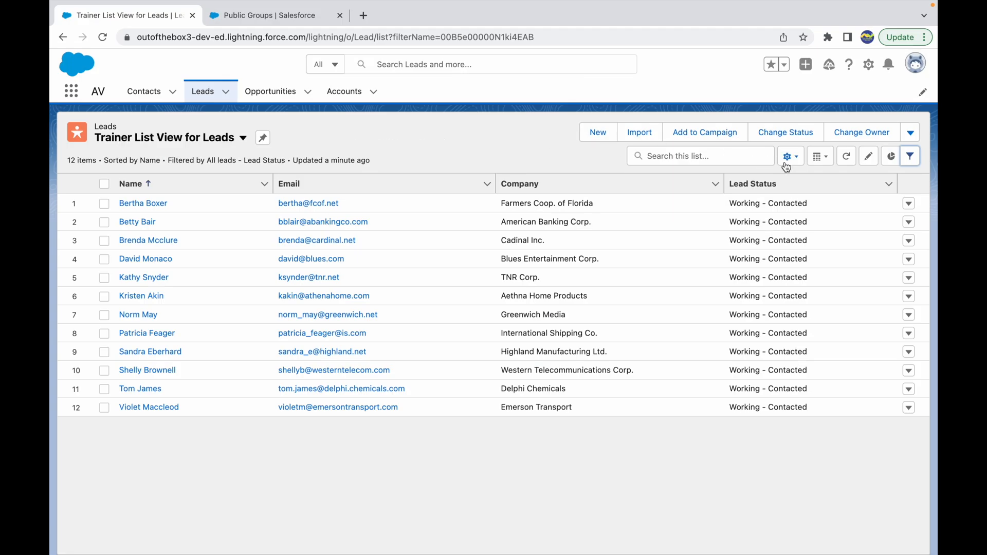
Back in the admin browser, bring up the list view controls for the Trainer view
click(786, 156)
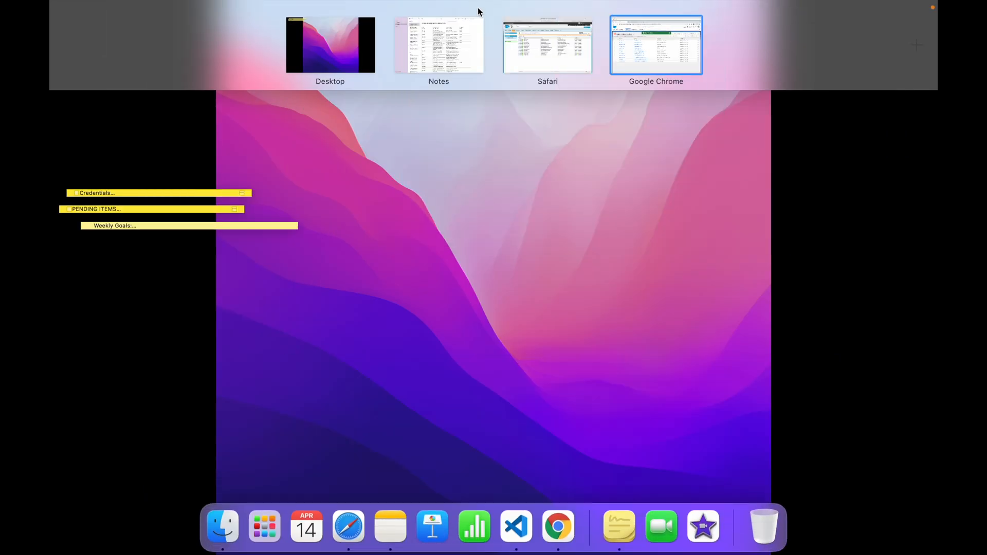
click(654, 45)
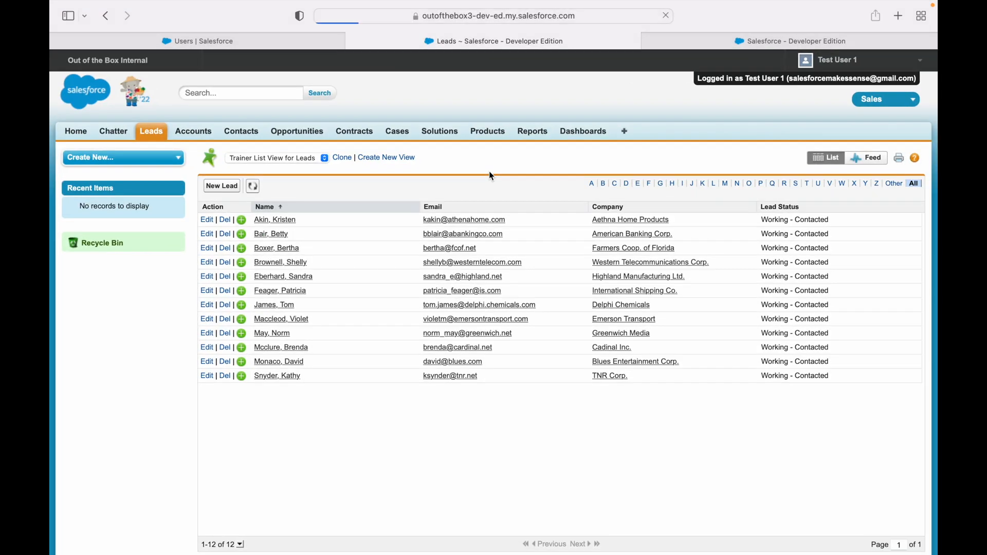
click(150, 131)
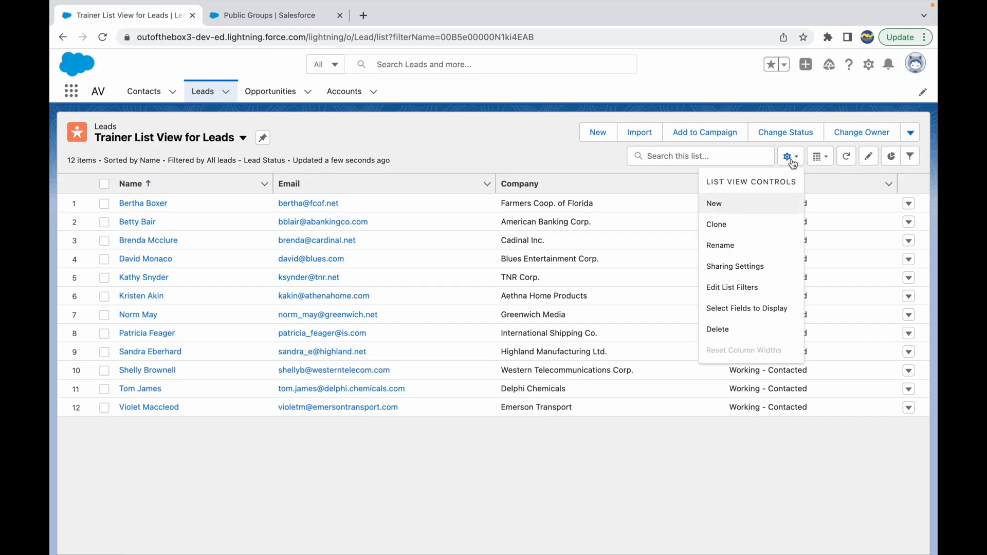
Share the view with public group Trainer Group via Sharing Settings and save
click(734, 265)
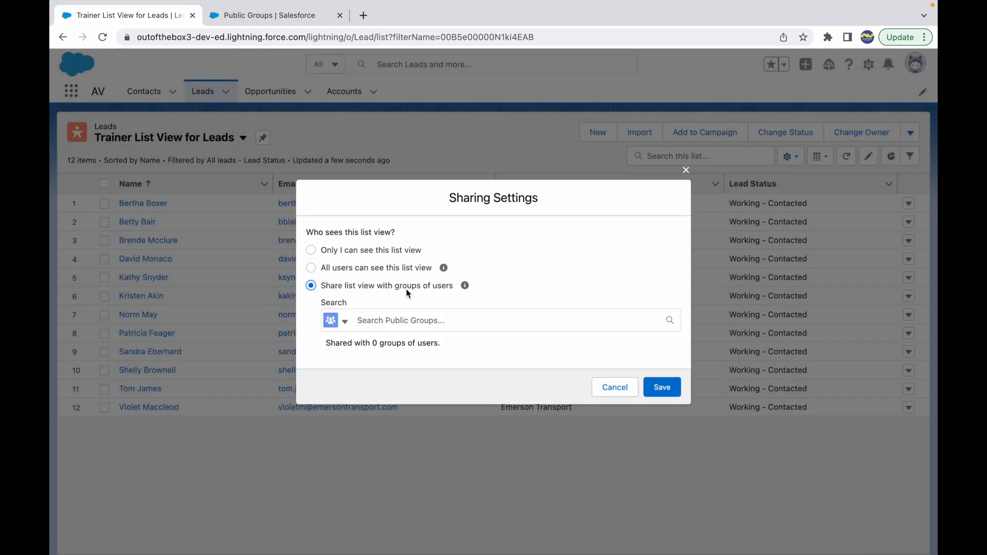
click(344, 321)
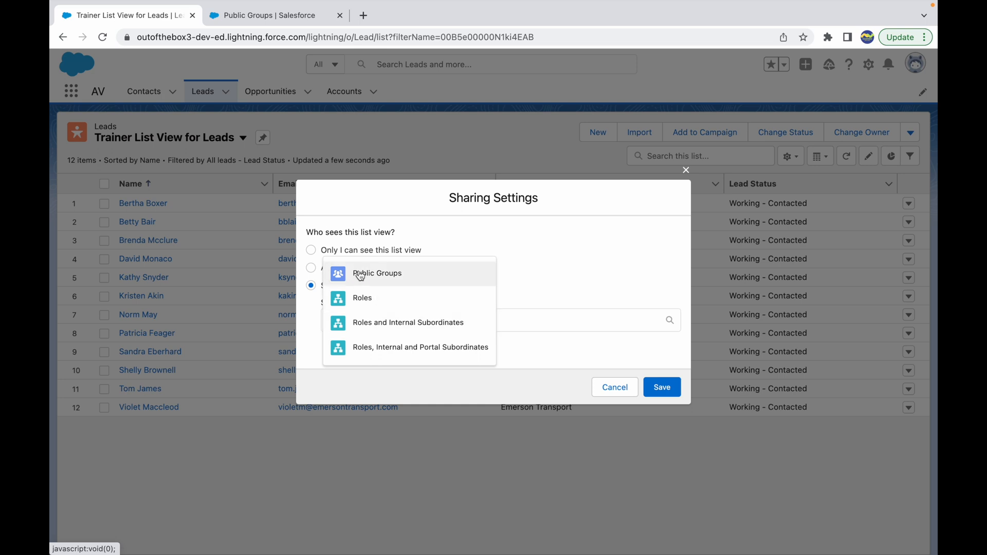
mouse_move(405, 287)
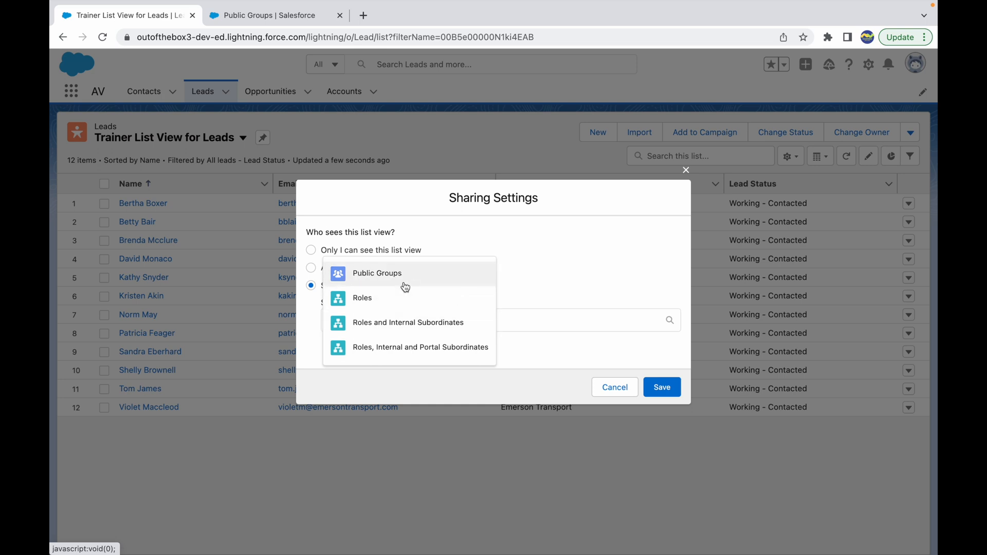
click(376, 272)
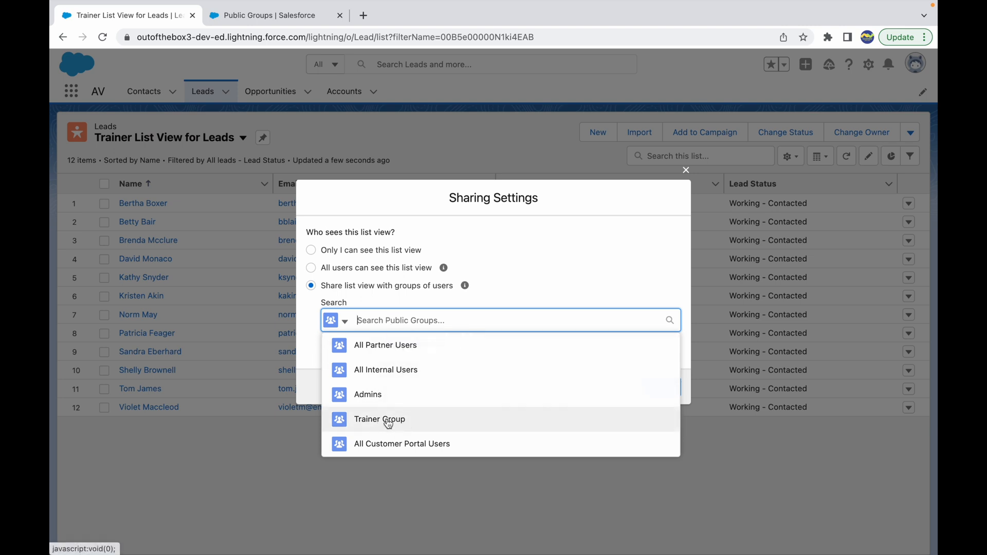
click(379, 419)
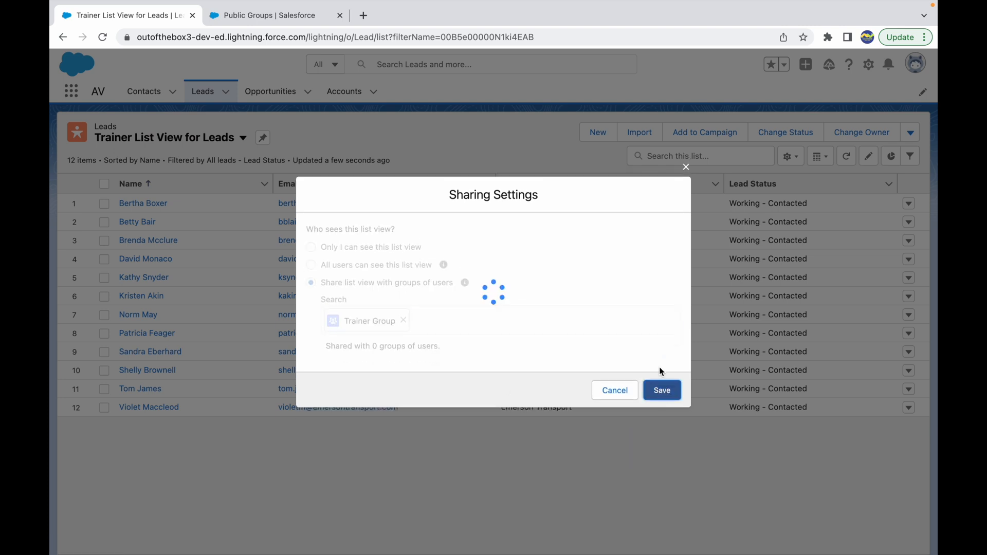
click(660, 390)
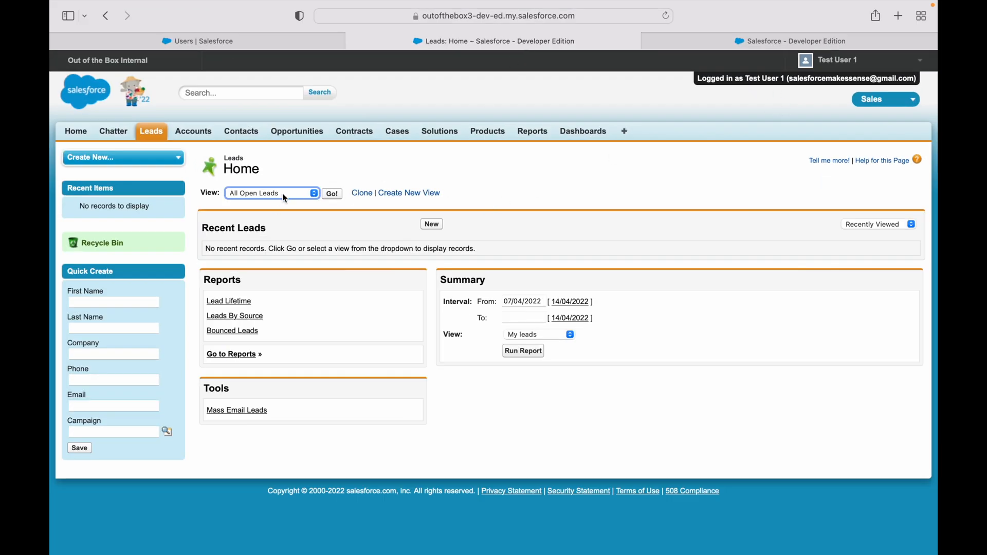
As Test User 1, select Trainer List View for Leads from the View dropdown
click(271, 193)
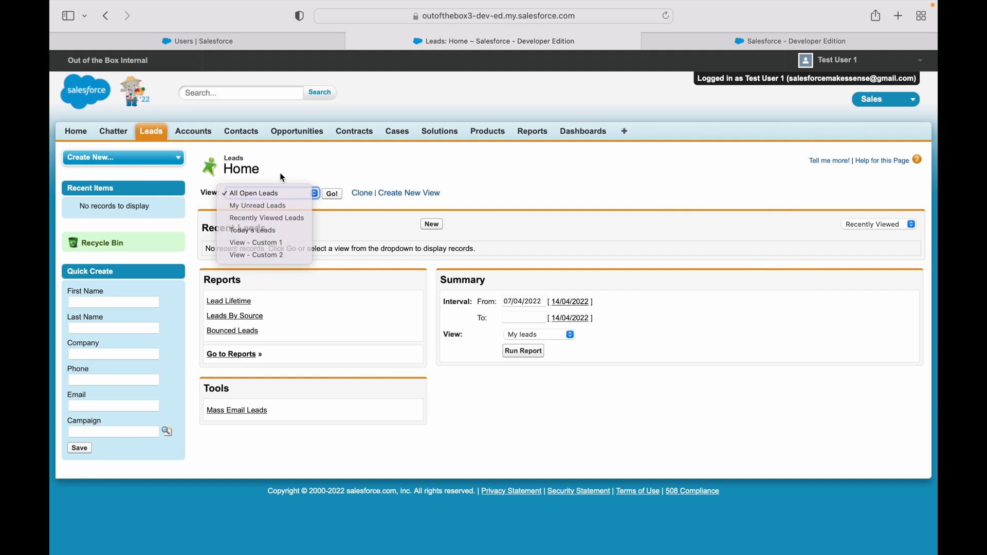
click(254, 193)
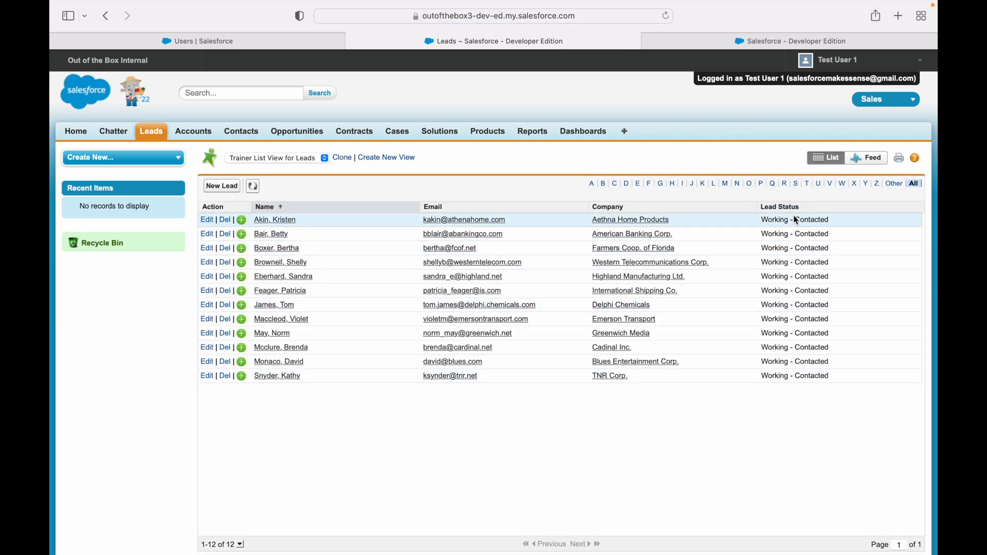
mouse_move(795, 404)
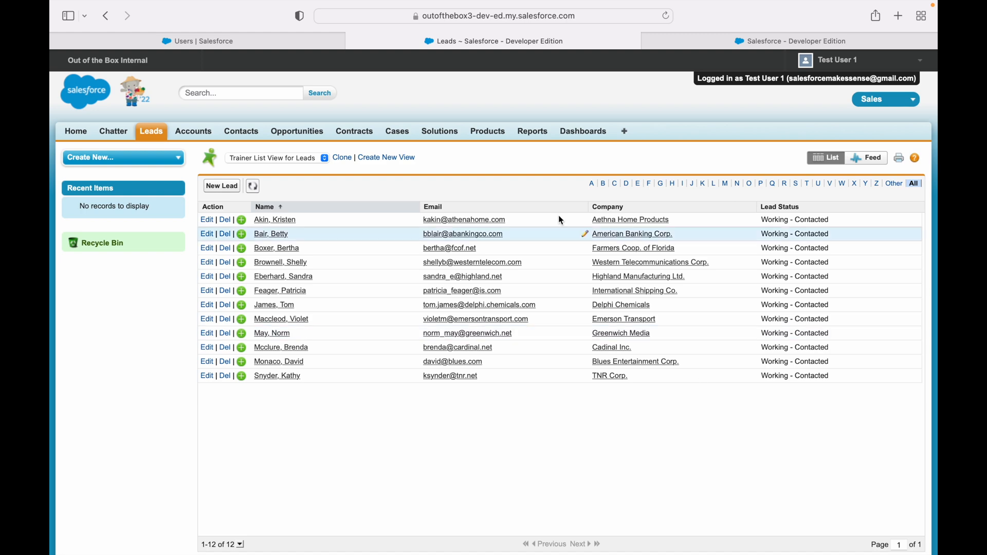
mouse_move(514, 191)
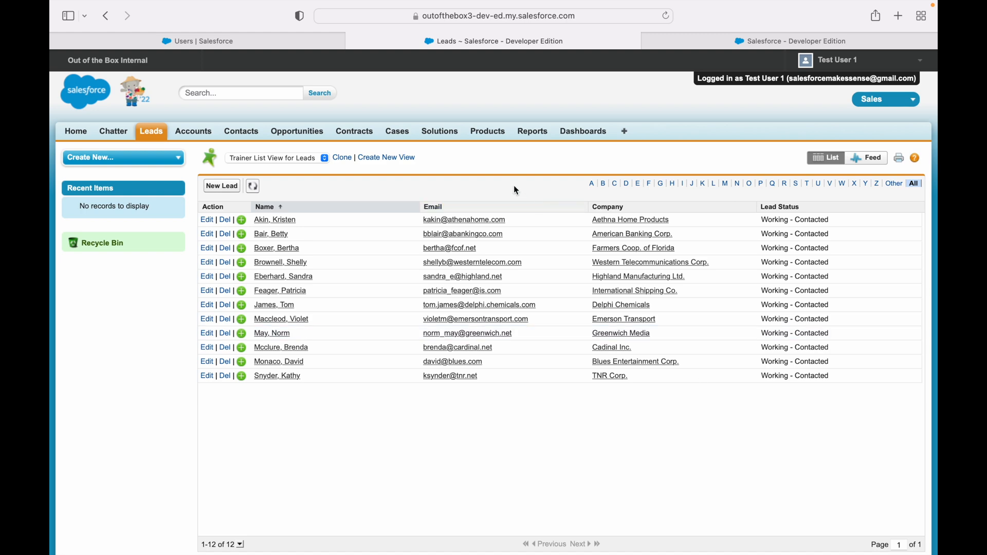